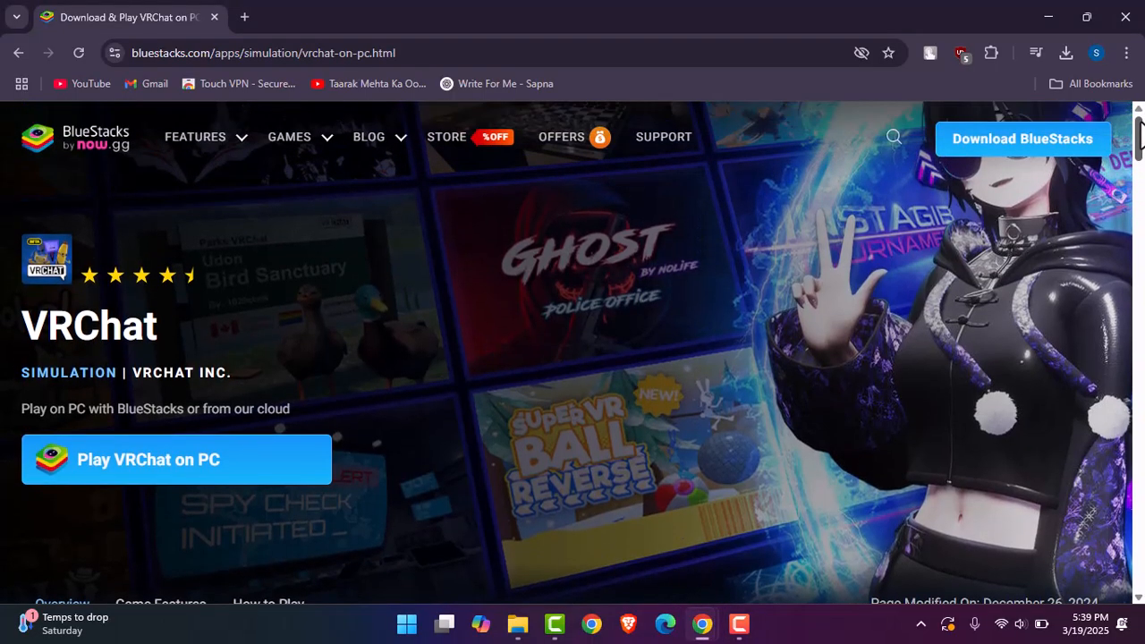
- Scroll down past the banner, overview text and Game Features list toward the Macros section
{"action": "scroll", "scroll_direction": "down", "scroll_amount": 3}
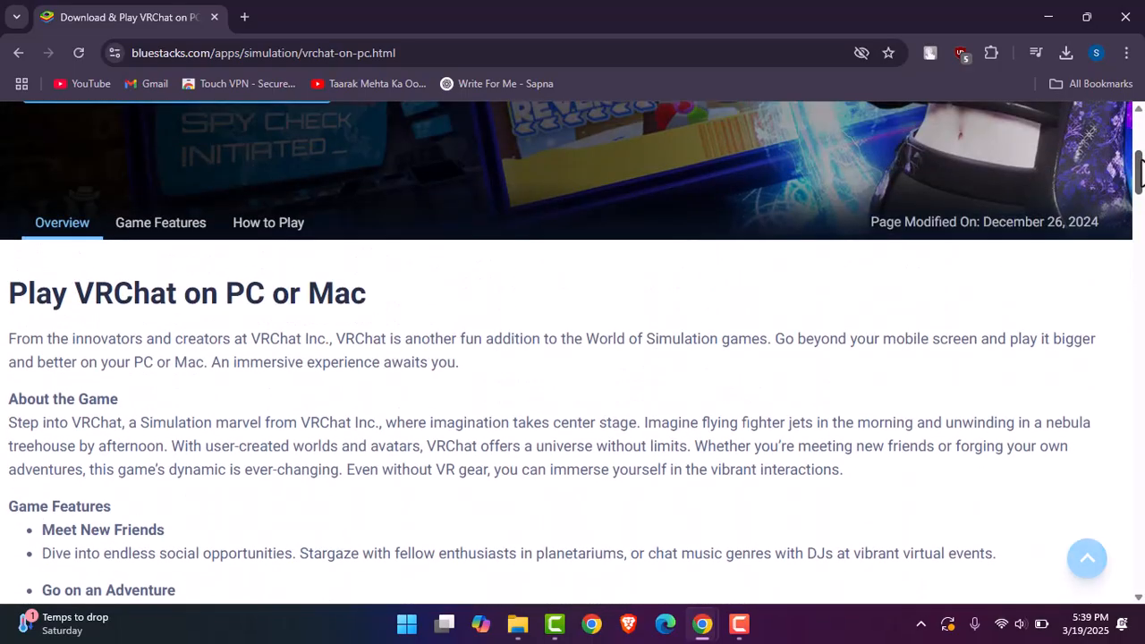
{"action": "scroll", "scroll_direction": "down", "scroll_amount": 3}
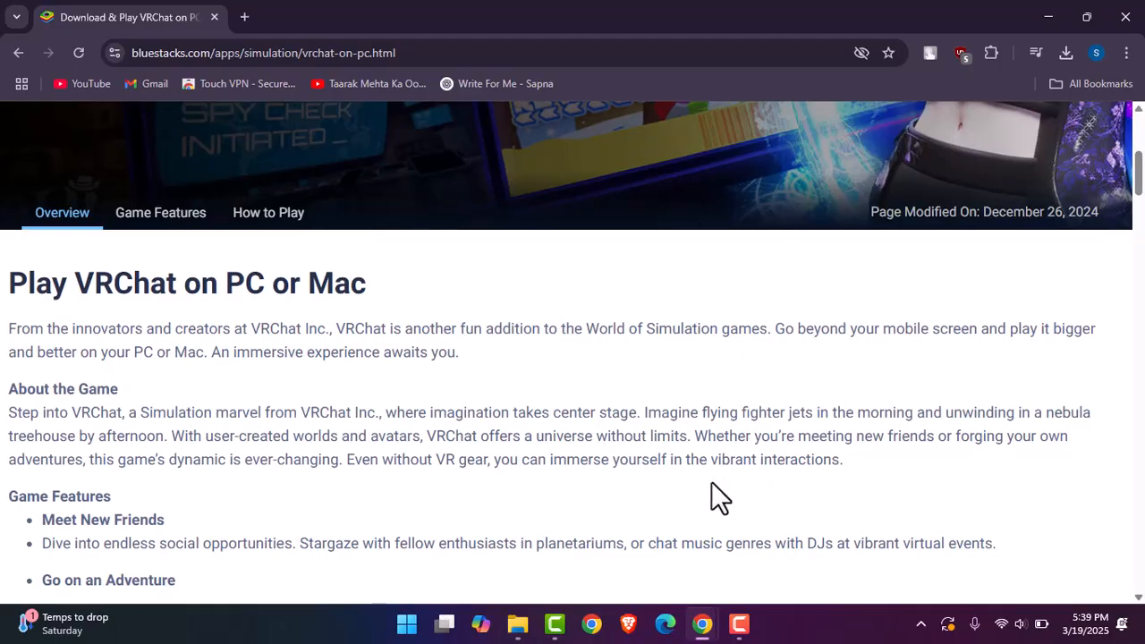
{"action": "mouse_move", "coordinate": [744, 386]}
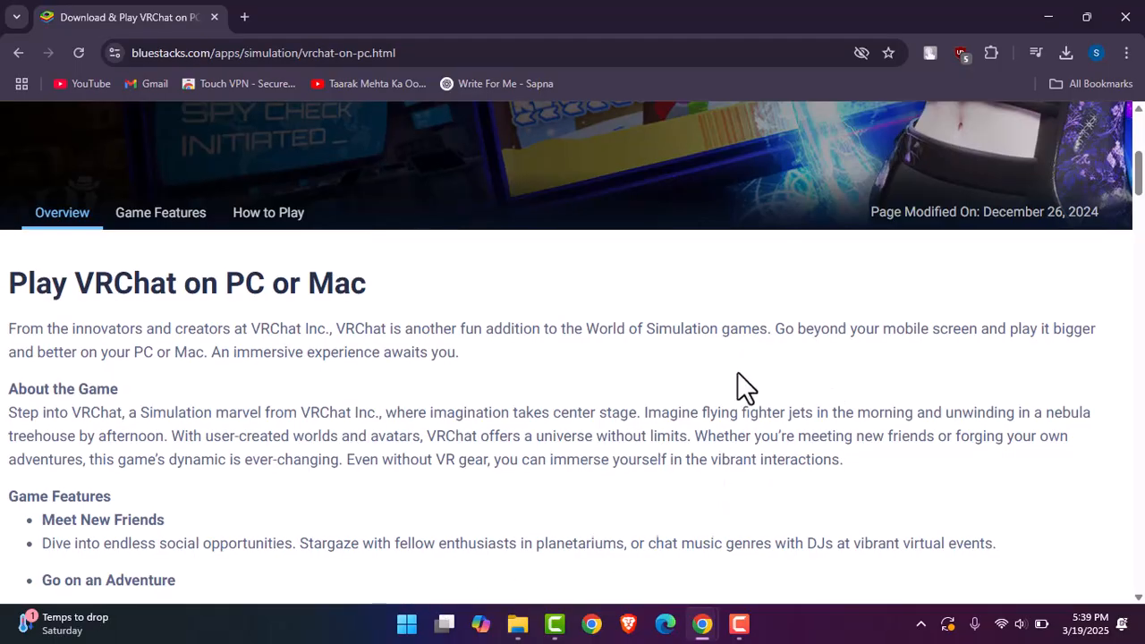
{"action": "scroll", "scroll_direction": "down", "scroll_amount": 3}
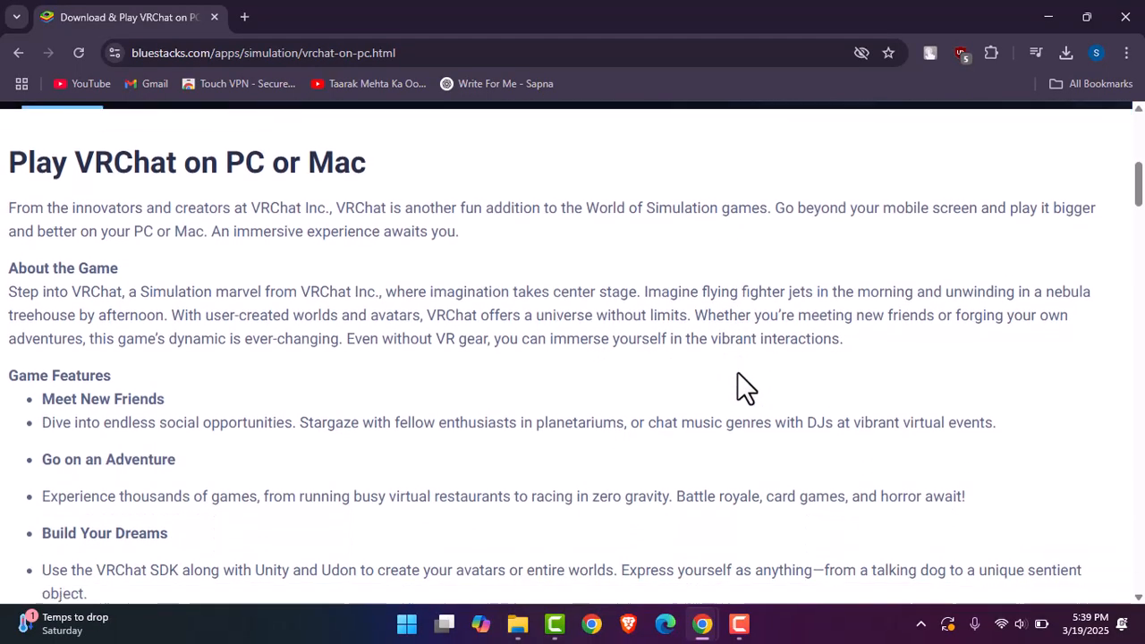
{"action": "scroll", "scroll_direction": "down", "scroll_amount": 3}
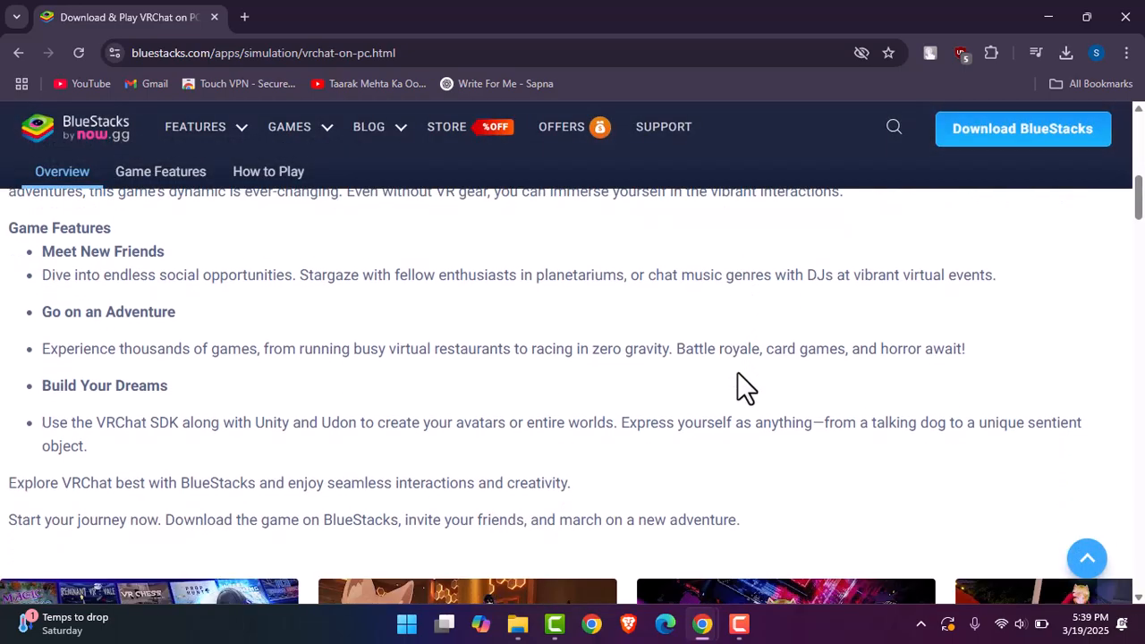
{"action": "left_click", "coordinate": [161, 172]}
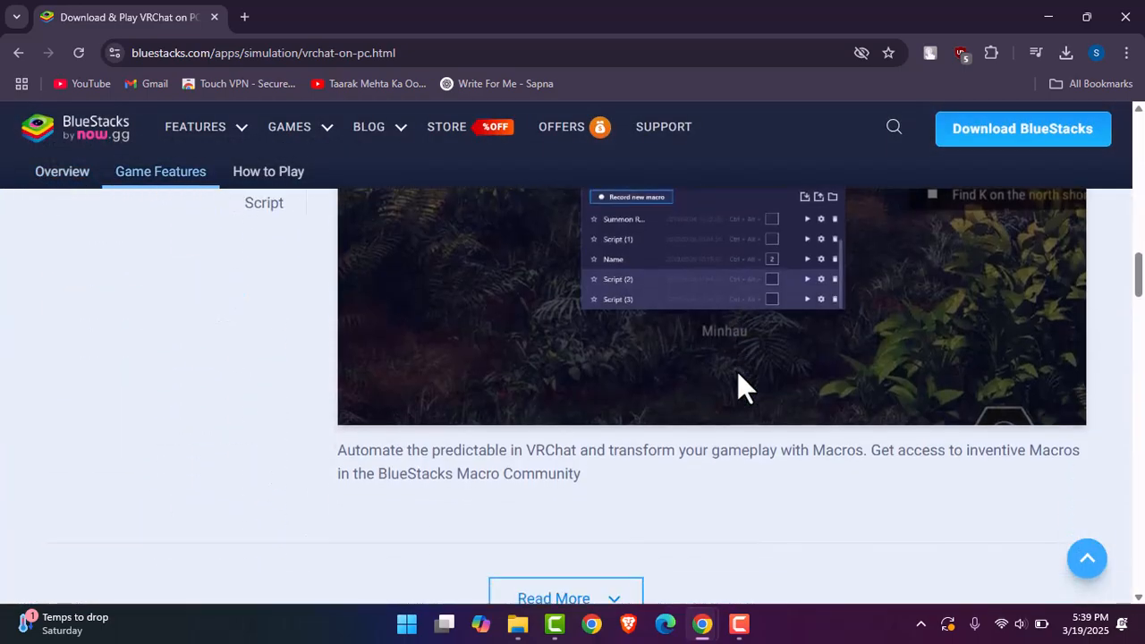
- Jump to the 'How to Play' six-step download guide via the sticky navigation bar
{"action": "left_click", "coordinate": [268, 172]}
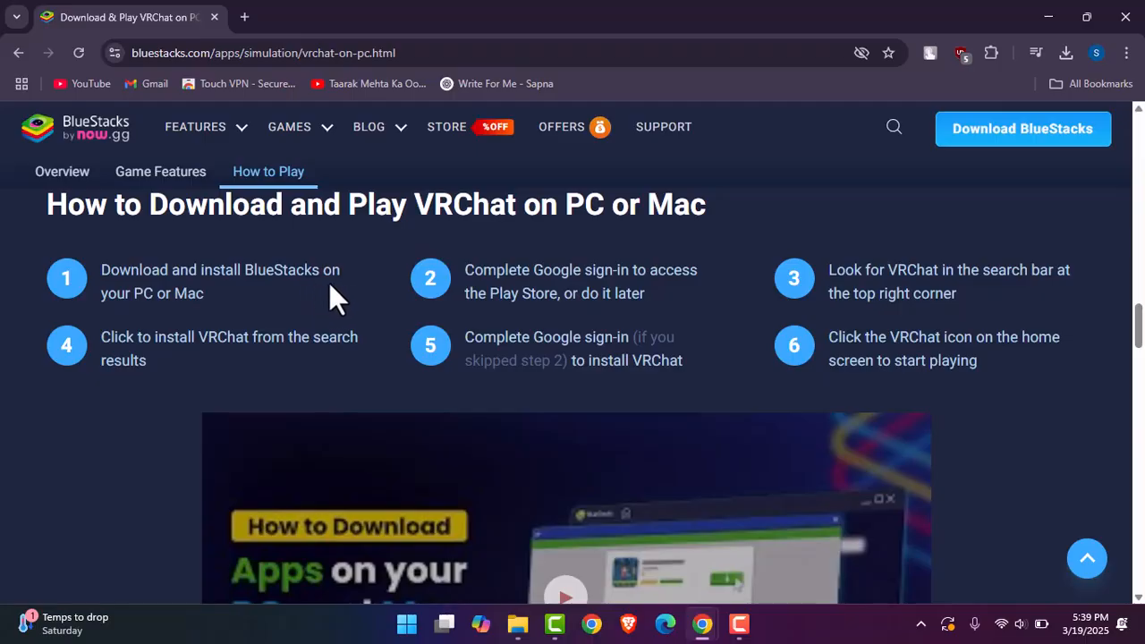
{"action": "mouse_move", "coordinate": [669, 307]}
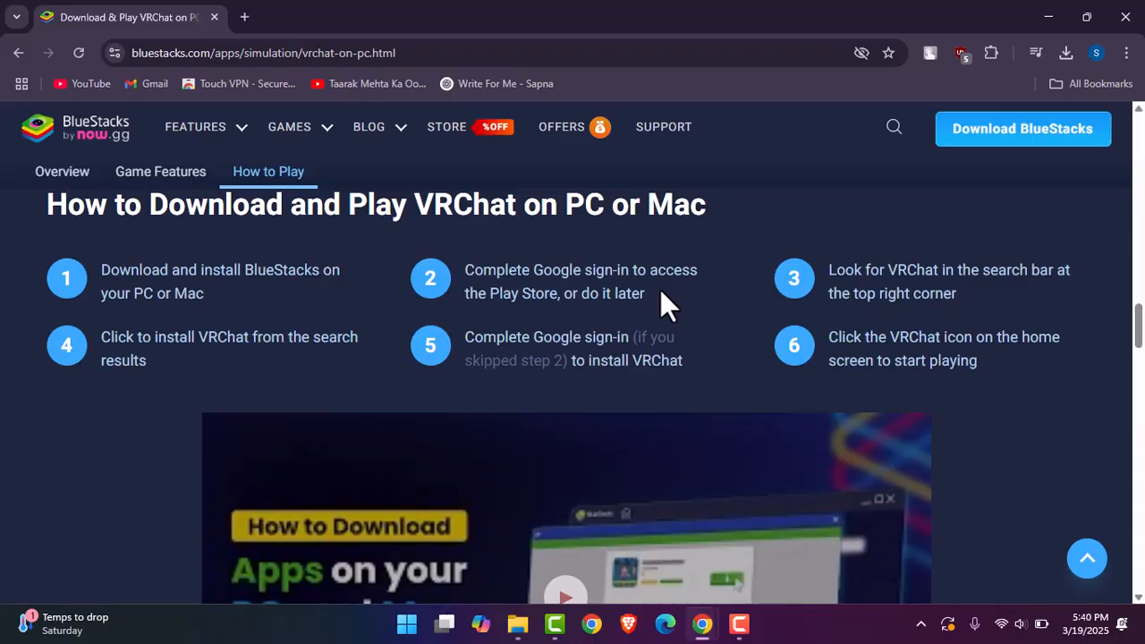
{"action": "mouse_move", "coordinate": [909, 325]}
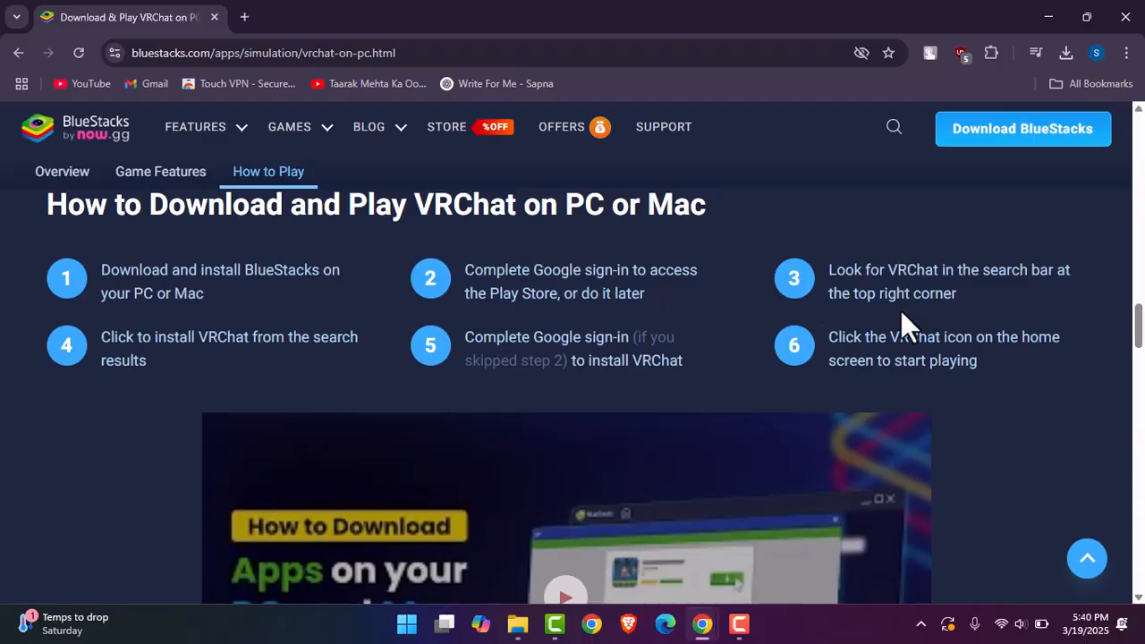
{"action": "mouse_move", "coordinate": [894, 336]}
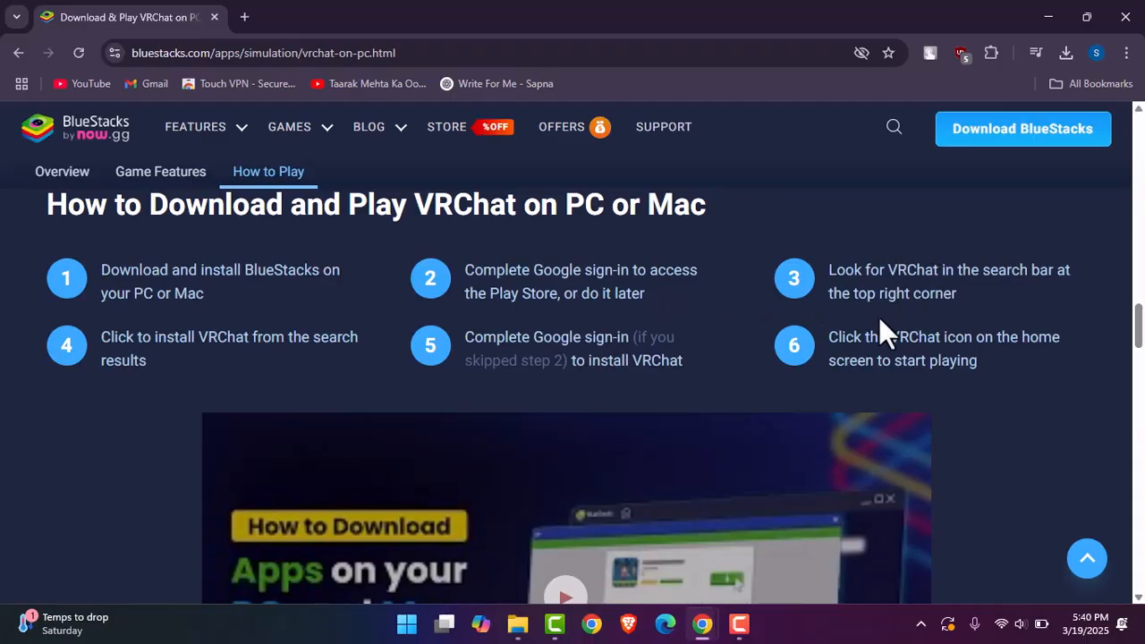
{"action": "mouse_move", "coordinate": [711, 286]}
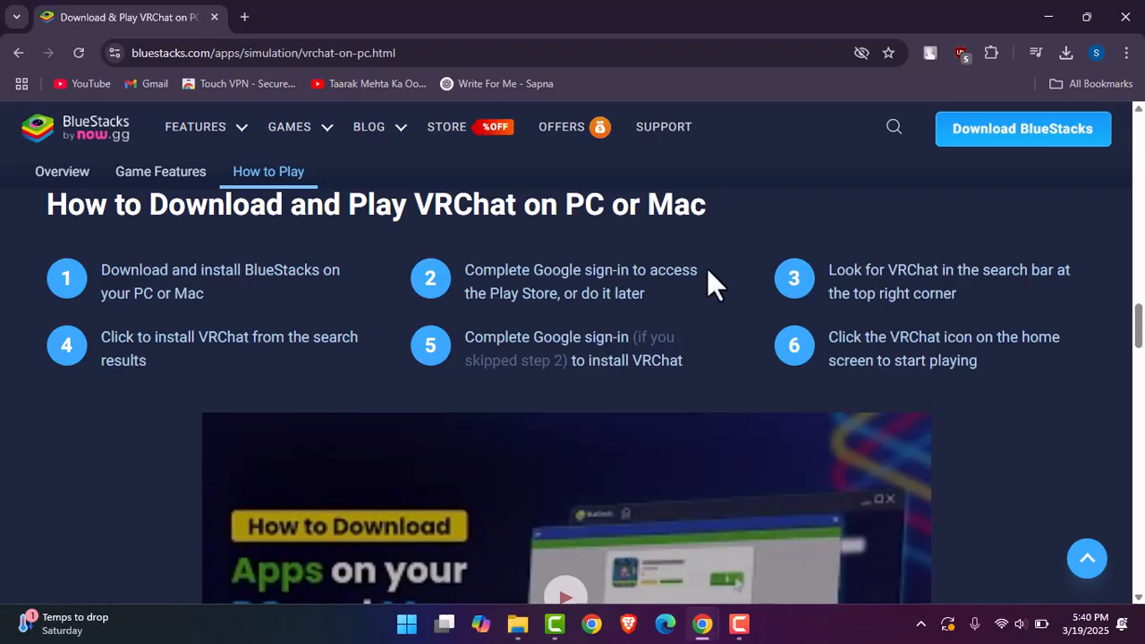
{"action": "mouse_move", "coordinate": [254, 396]}
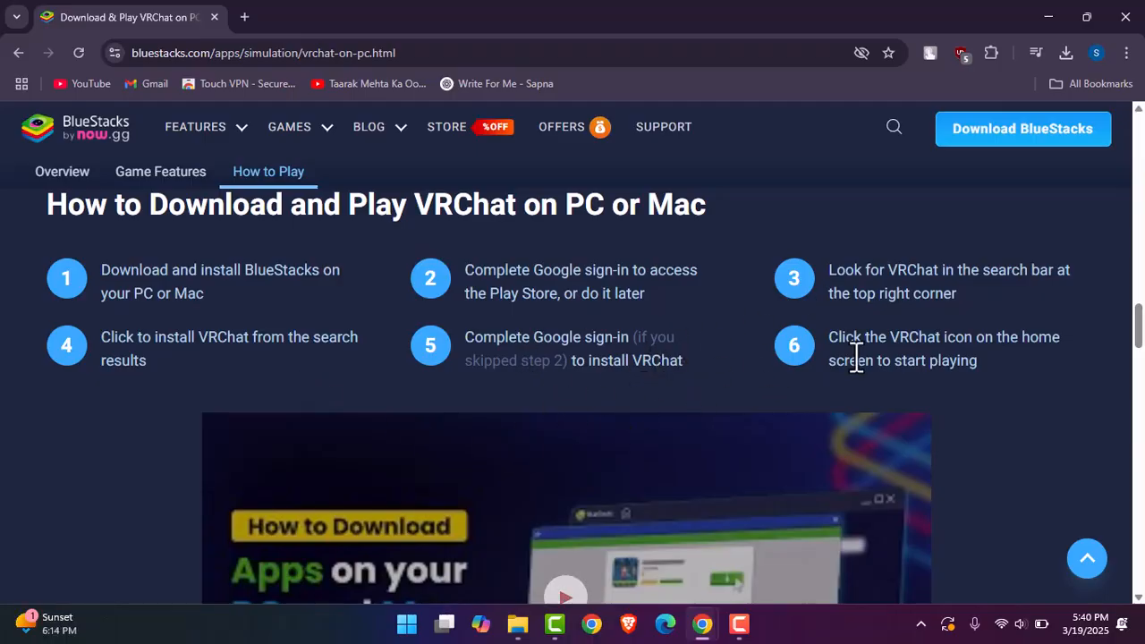
- Scroll past the six steps until the 'How to Download Apps on your PC and Mac' video is fully visible
{"action": "scroll", "scroll_direction": "down", "scroll_amount": 3}
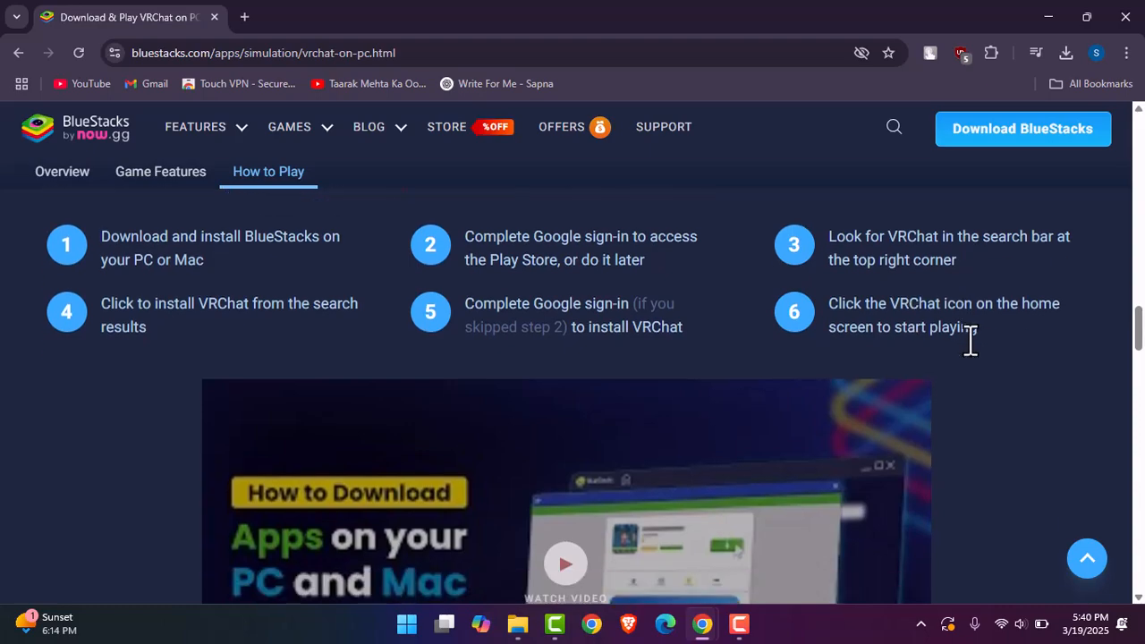
{"action": "scroll", "scroll_direction": "down", "scroll_amount": 3}
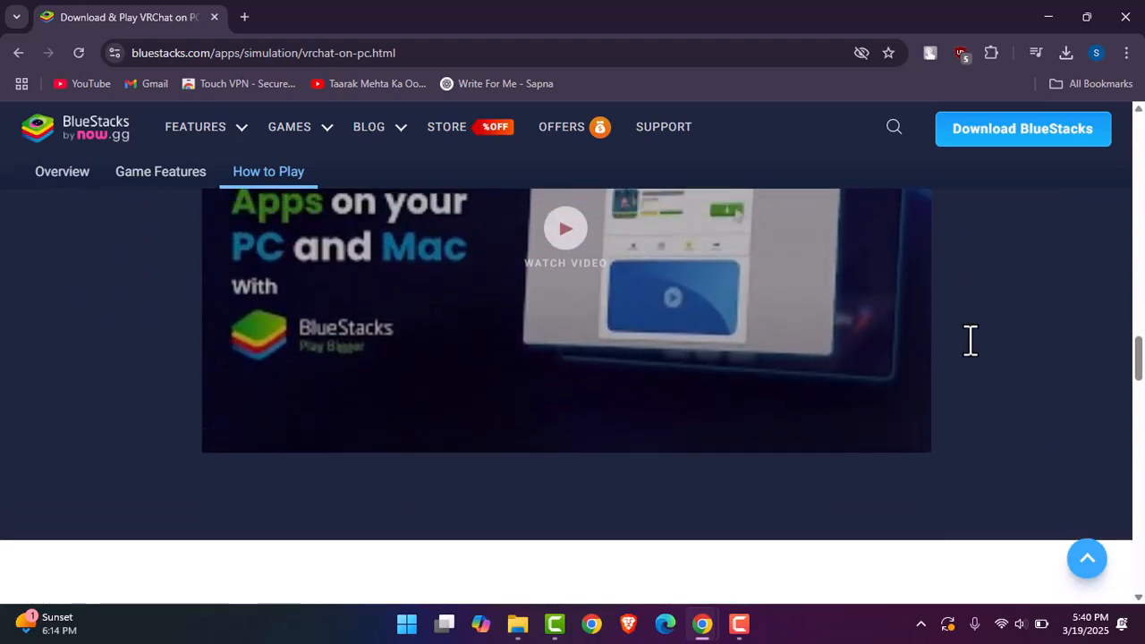
{"action": "scroll", "scroll_direction": "up", "scroll_amount": 3}
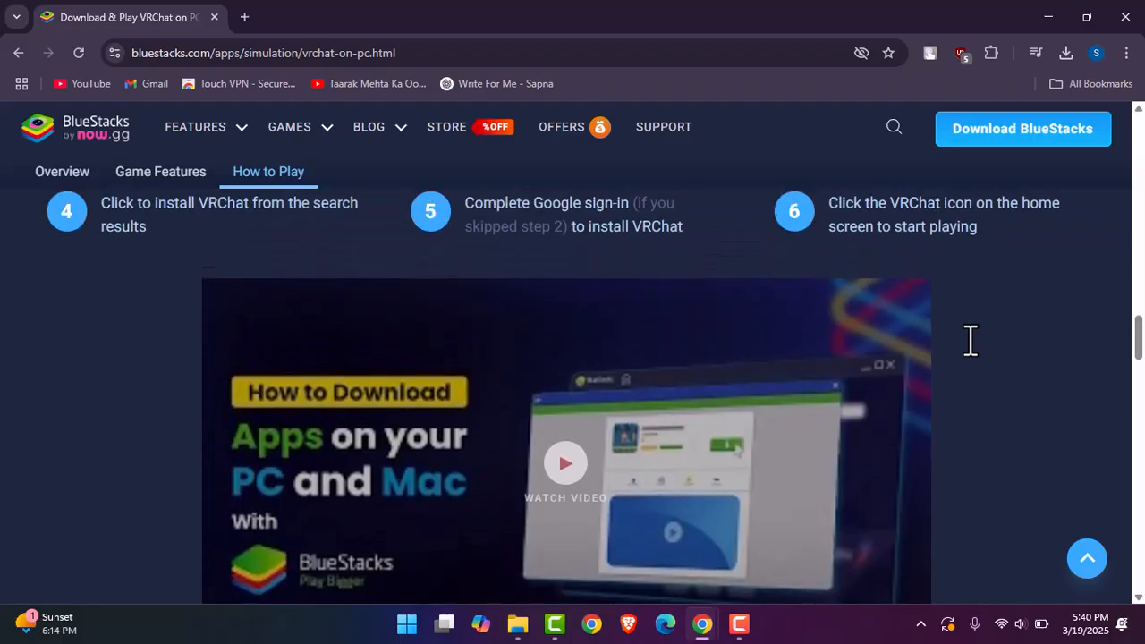
{"action": "scroll", "scroll_direction": "down", "scroll_amount": 3}
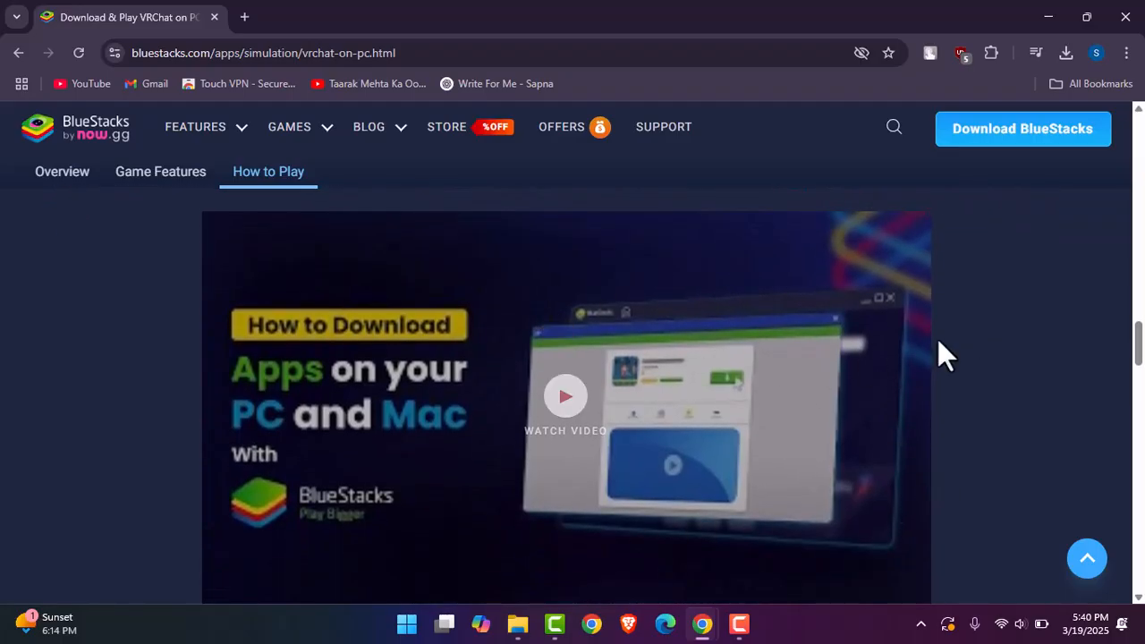